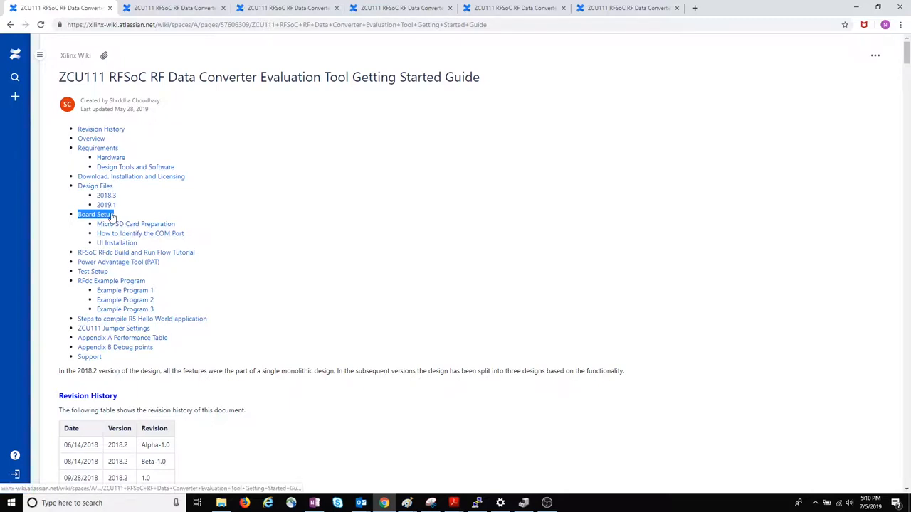
- Jump to Board Setup from the ZCU111 guide's table of contents
{"action": "left_click", "coordinate": [95, 214]}
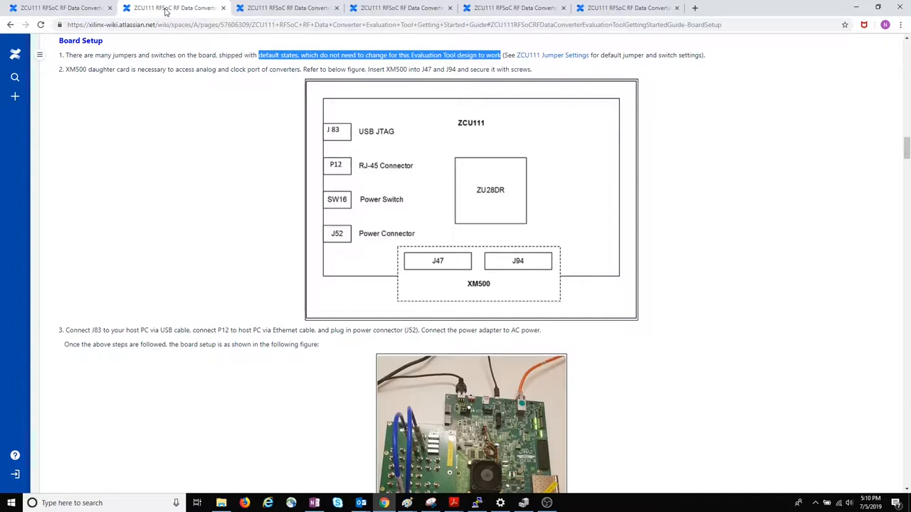
{"action": "mouse_move", "coordinate": [260, 68]}
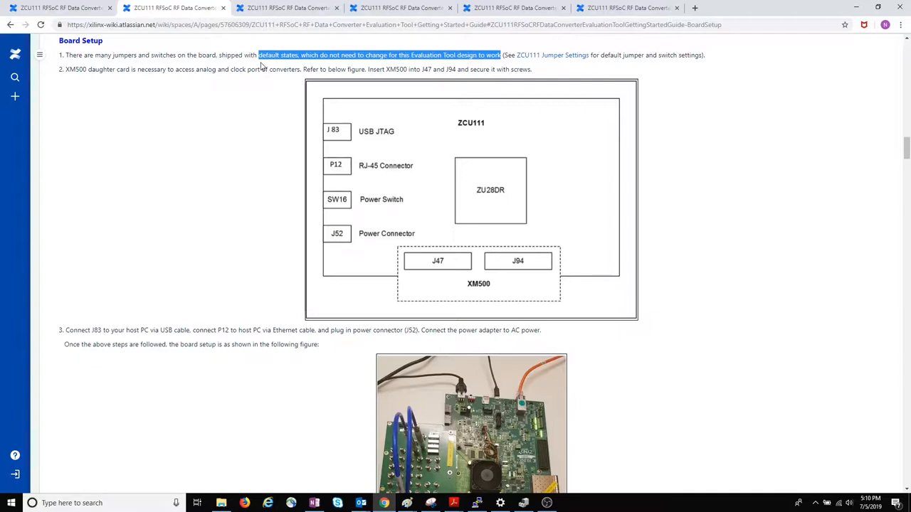
{"action": "mouse_move", "coordinate": [552, 55]}
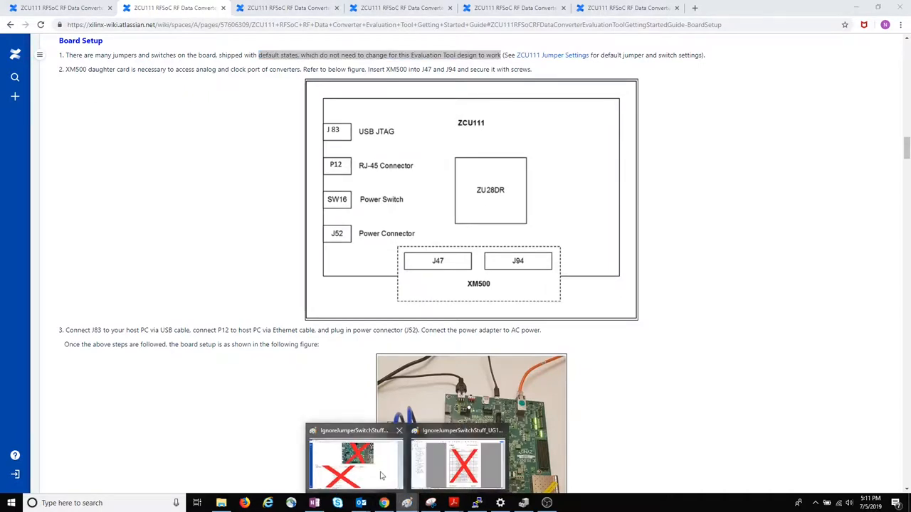
{"action": "left_click", "coordinate": [356, 463]}
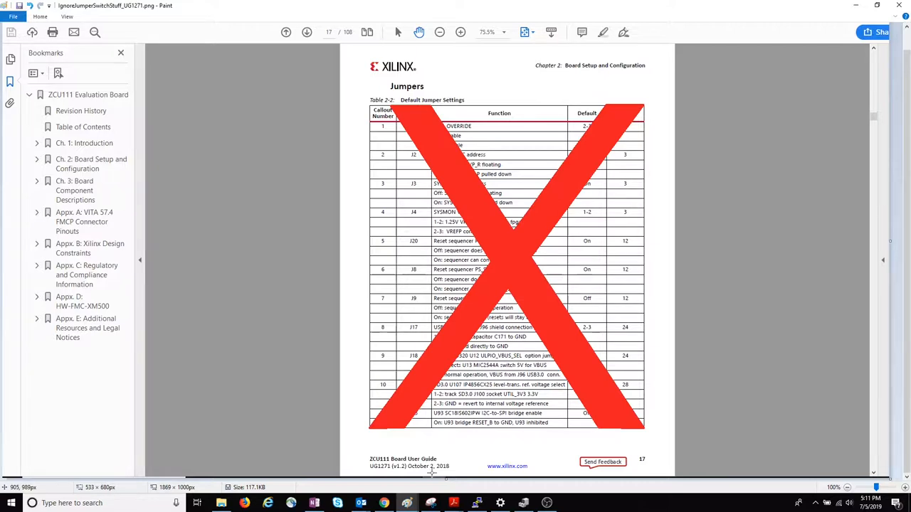
{"action": "mouse_move", "coordinate": [429, 488]}
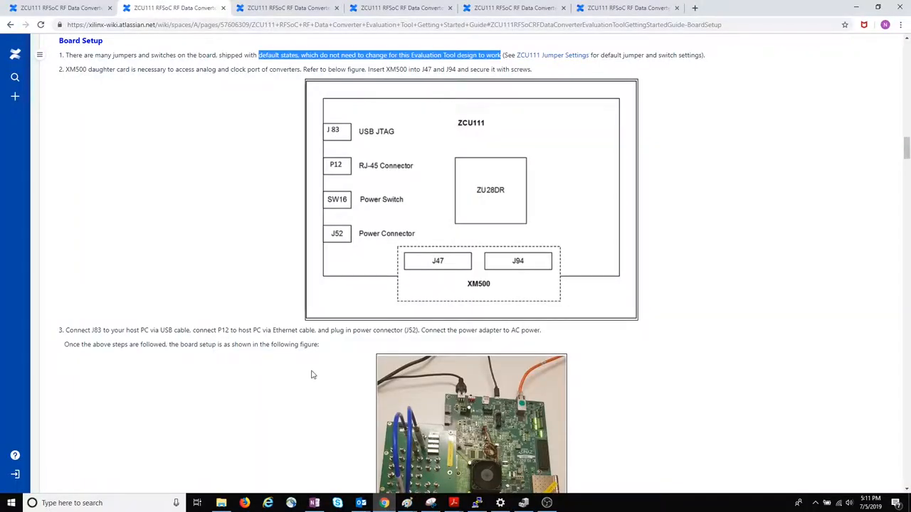
{"action": "mouse_move", "coordinate": [312, 375]}
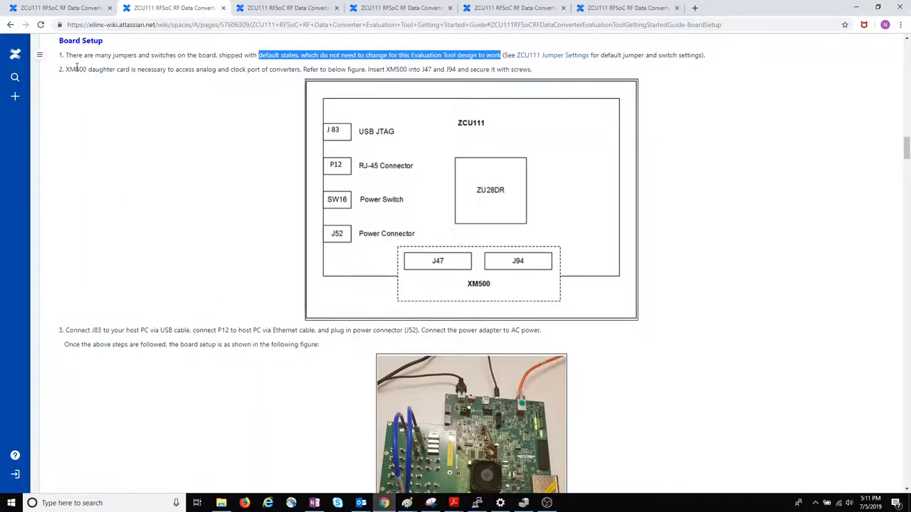
{"action": "mouse_move", "coordinate": [80, 77]}
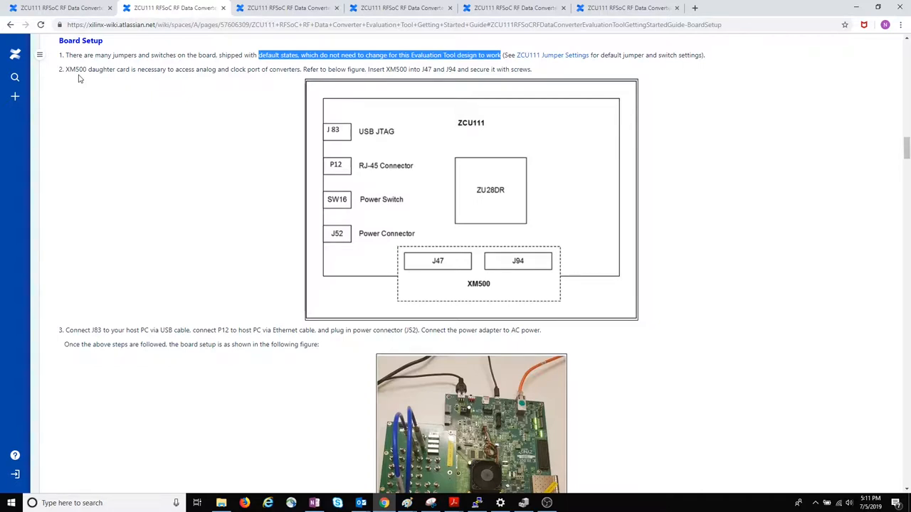
- Open the gsg02.PNG board setup photo in the full-size image viewer
{"action": "left_click", "coordinate": [471, 423]}
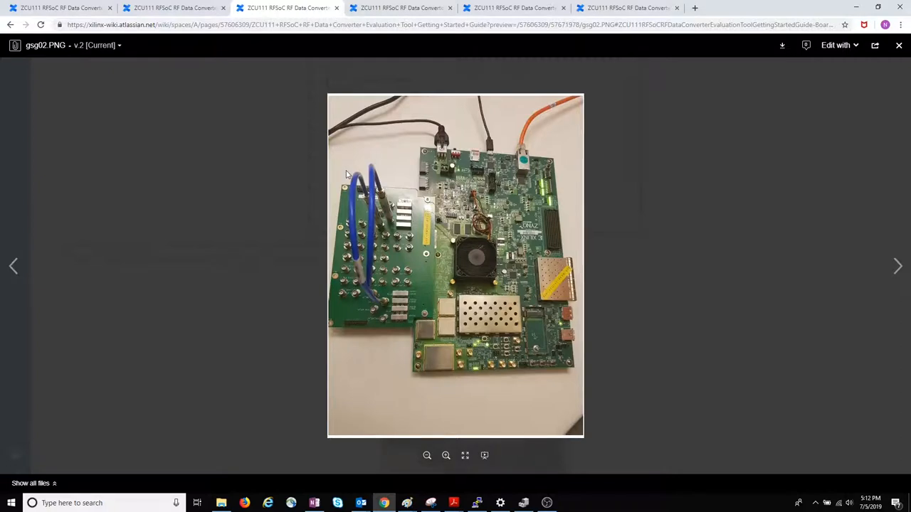
{"action": "mouse_move", "coordinate": [383, 238]}
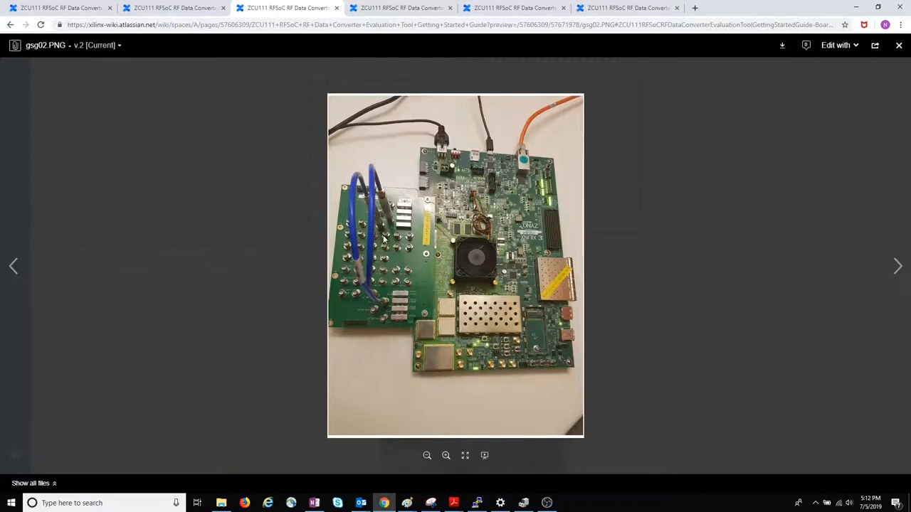
{"action": "mouse_move", "coordinate": [370, 198]}
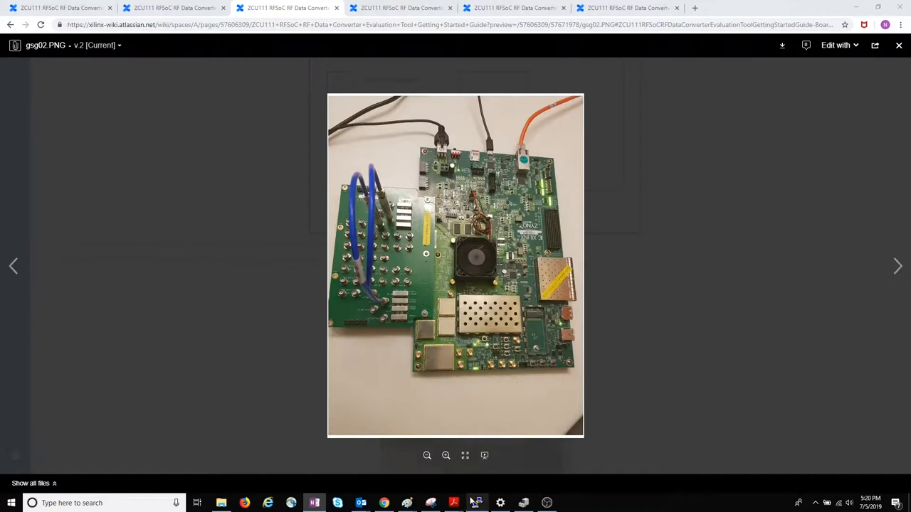
- Bring up the XTP518 ZCU111 Software Install and Board Setup PDF in Acrobat Reader
{"action": "left_click", "coordinate": [453, 503]}
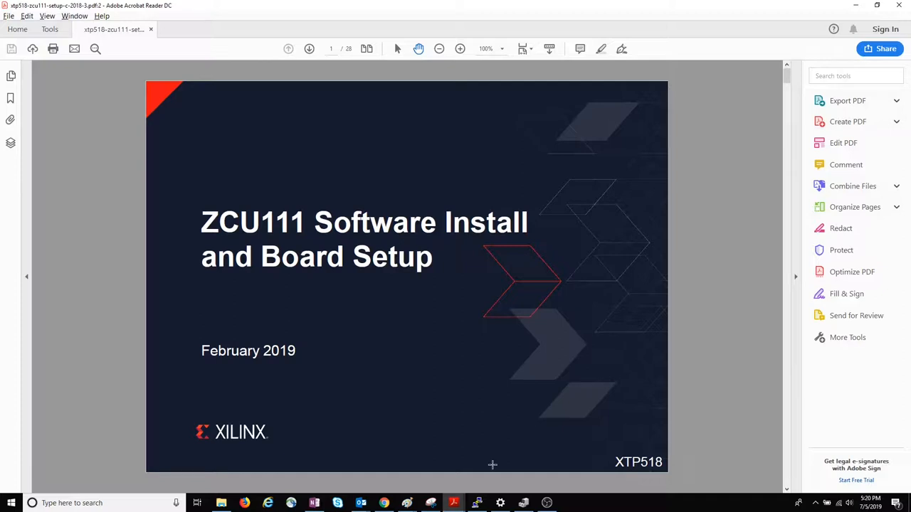
{"action": "mouse_move", "coordinate": [454, 503]}
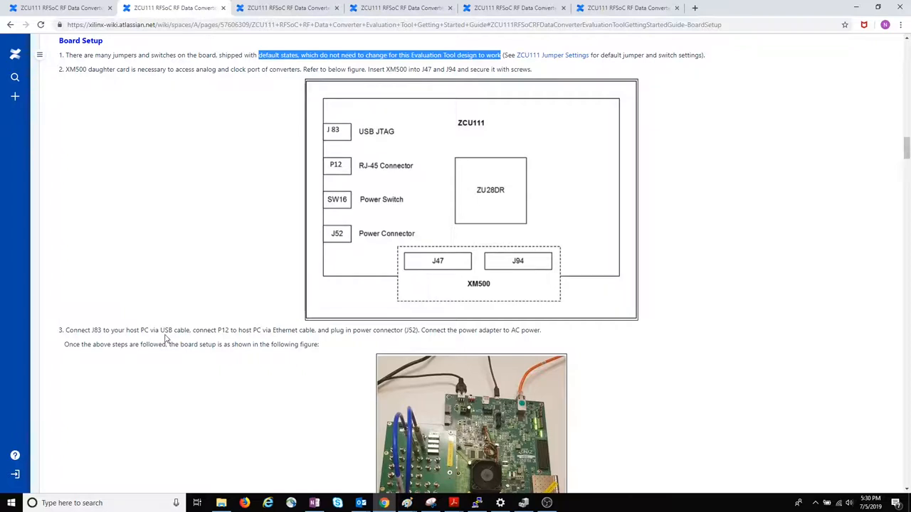
{"action": "mouse_move", "coordinate": [344, 340]}
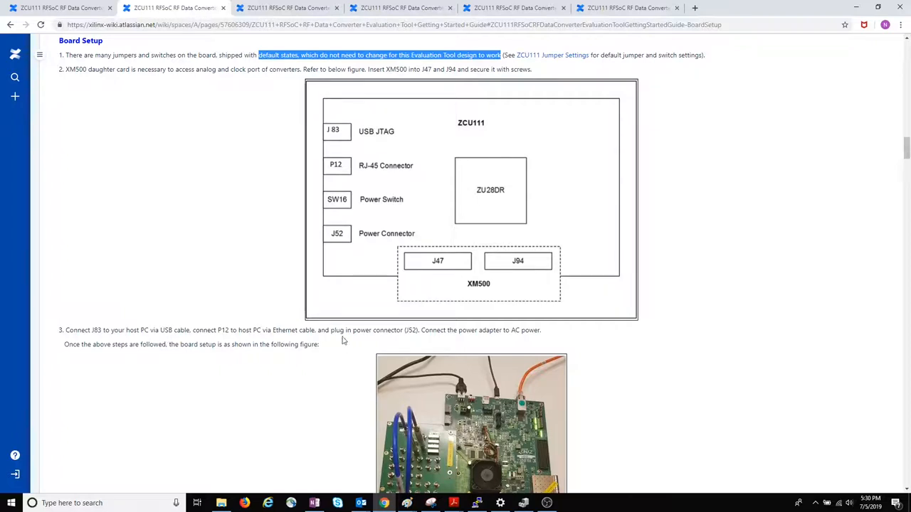
- Scroll down to the DIP switch SW6 and COM port identification steps
{"action": "scroll", "scroll_direction": "down", "scroll_amount": 3}
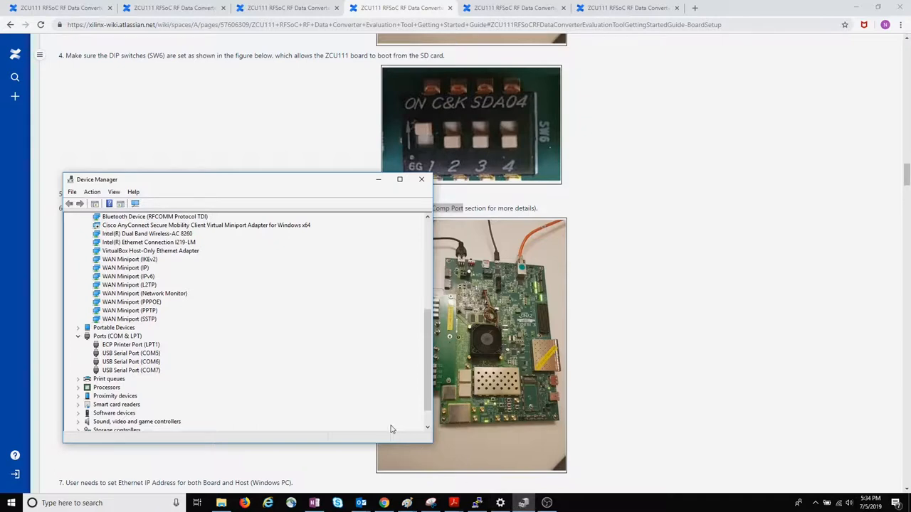
{"action": "mouse_move", "coordinate": [136, 336]}
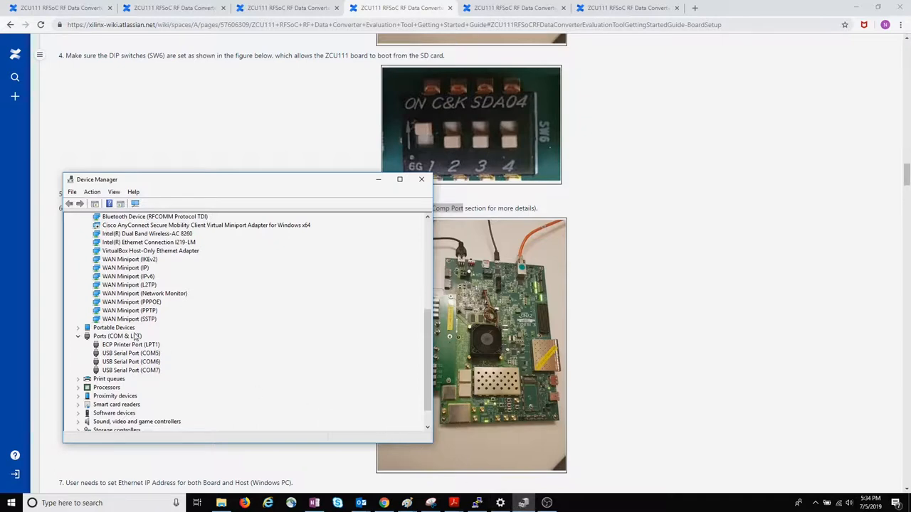
{"action": "mouse_move", "coordinate": [144, 359]}
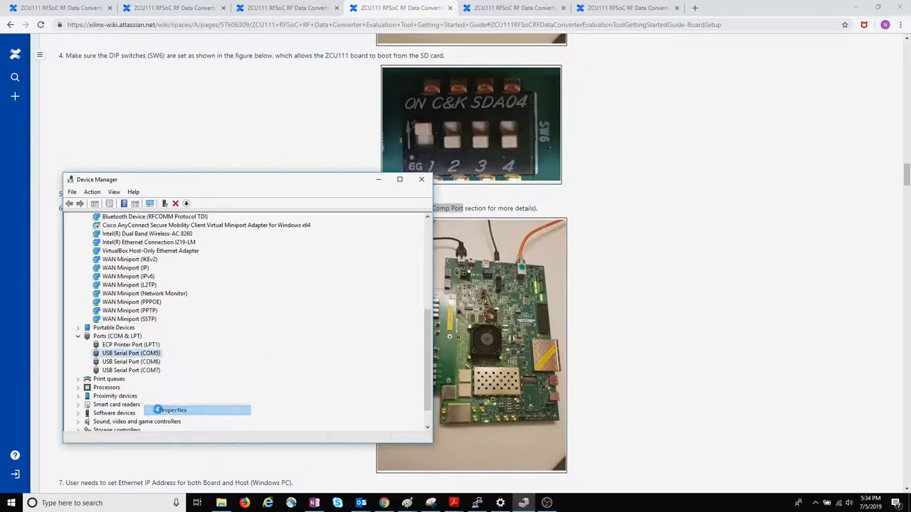
- Dismiss the context menu for USB Serial Port (COM5) in Device Manager
{"action": "left_click", "coordinate": [173, 410]}
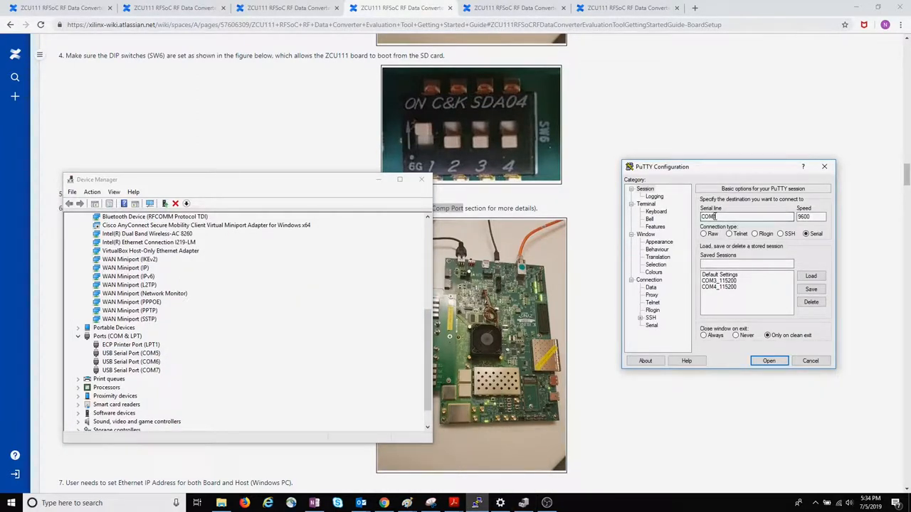
- Start a PuTTY serial session with serial line COM5 and speed 115200
{"action": "type", "text": "COM5"}
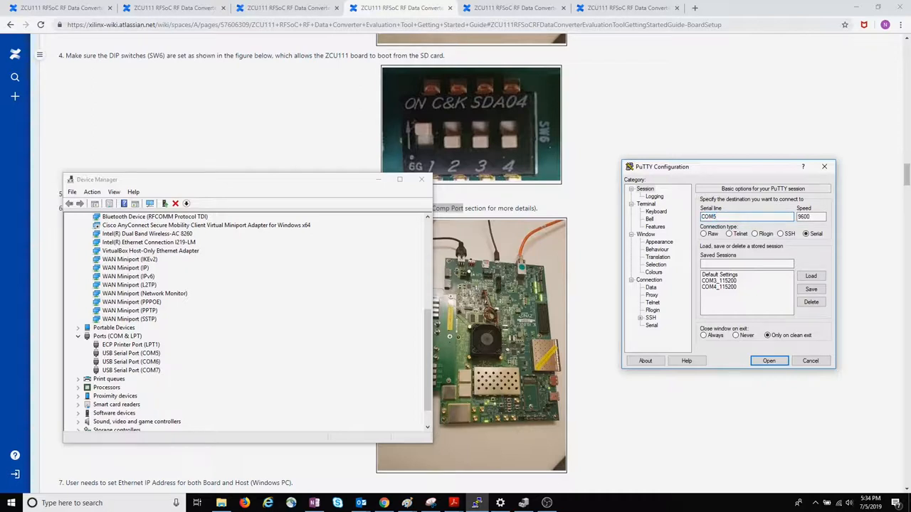
{"action": "triple_click", "coordinate": [809, 216]}
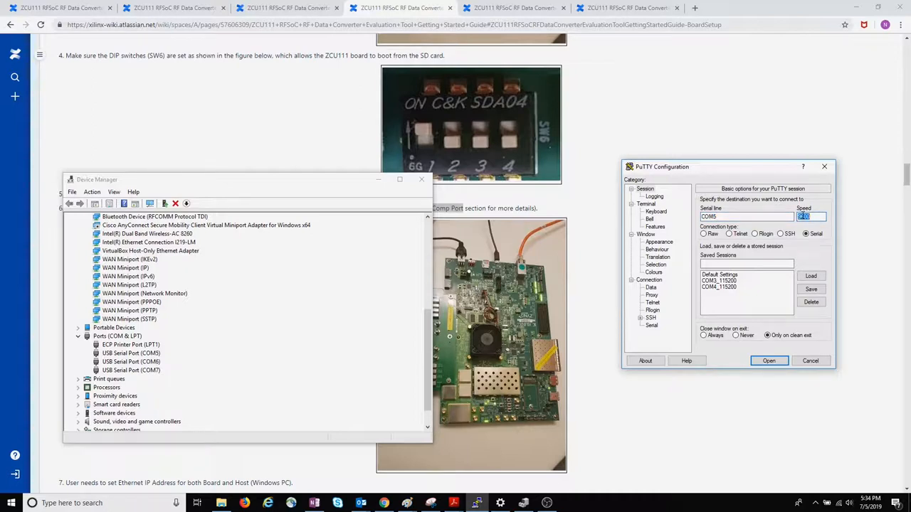
{"action": "type", "text": "115200"}
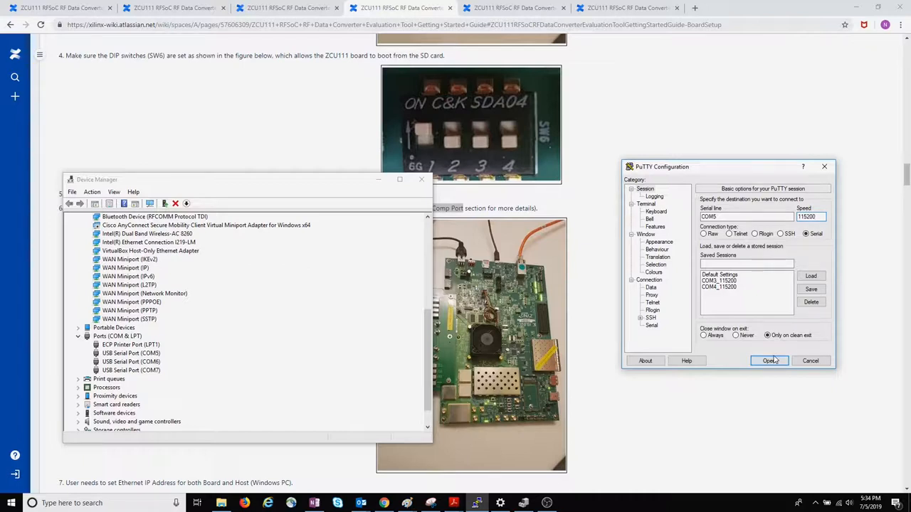
{"action": "left_click", "coordinate": [769, 360]}
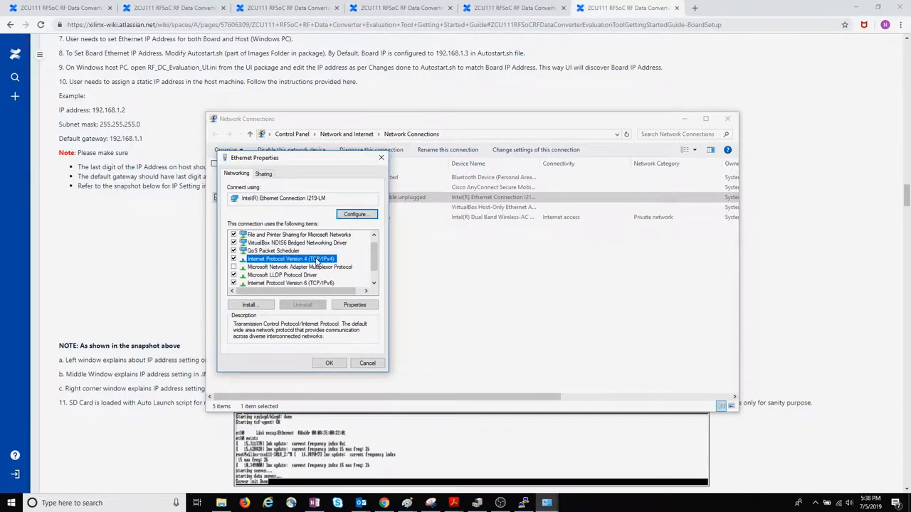
- Set Ethernet IPv4 to static 192.168.1.2, mask 255.255.255.0, gateway 192.168.1.1
{"action": "left_click", "coordinate": [354, 305]}
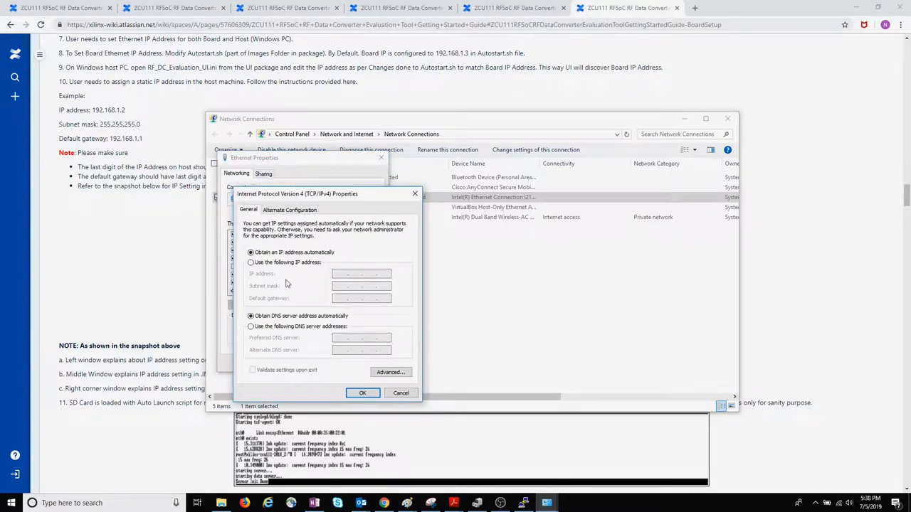
{"action": "left_click", "coordinate": [251, 262]}
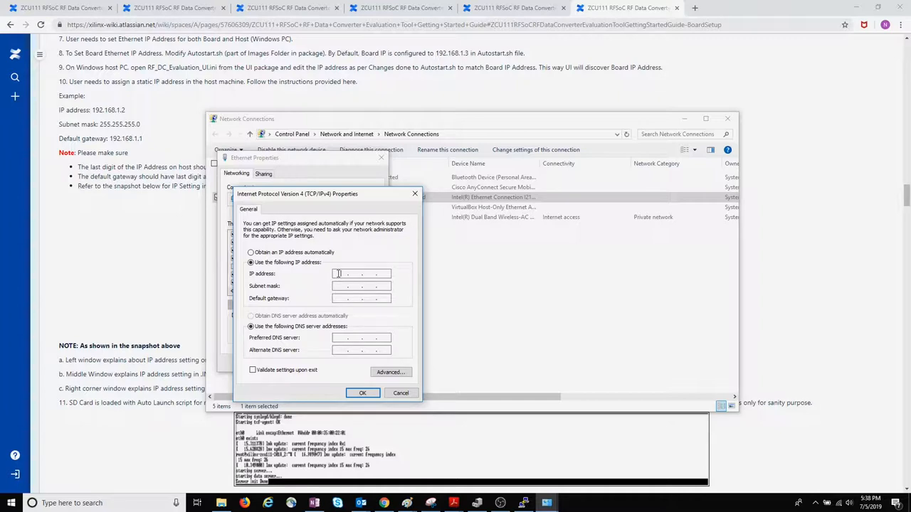
{"action": "type", "text": "192.16"}
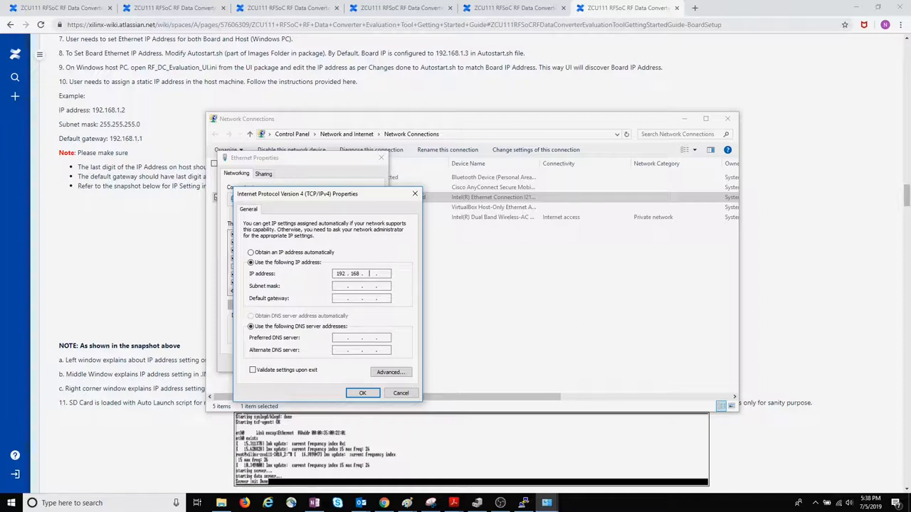
{"action": "type", "text": "1"}
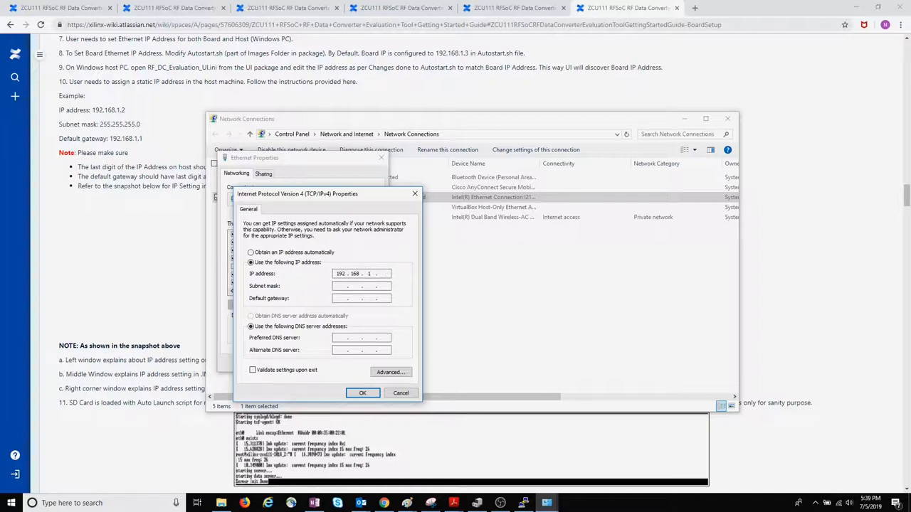
{"action": "type", "text": "2"}
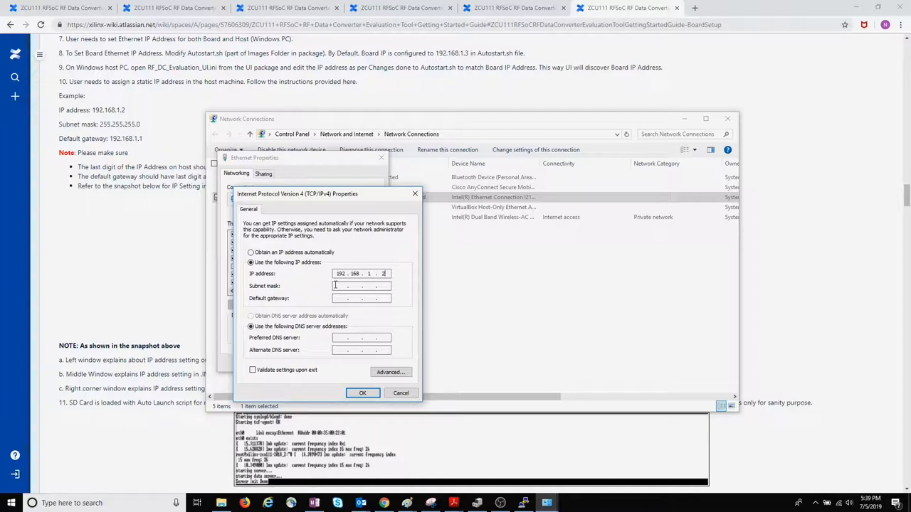
{"action": "type", "text": "255.255.255.0"}
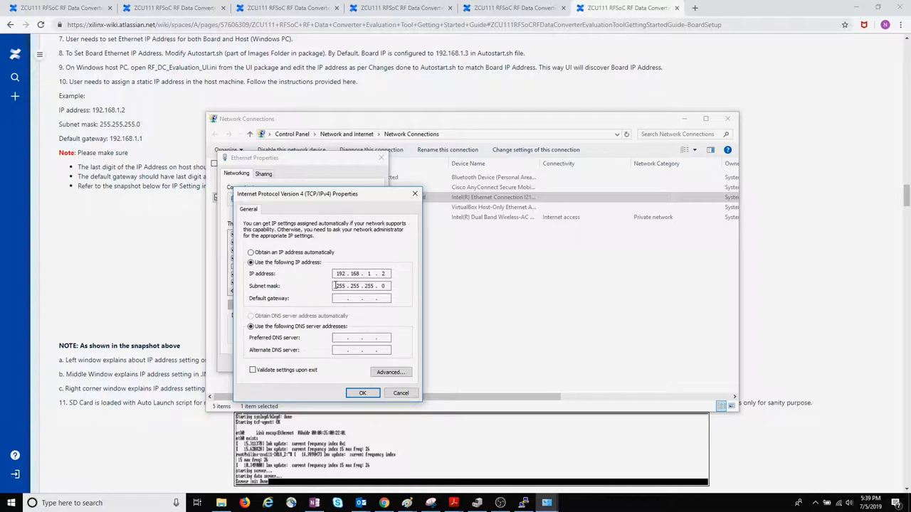
{"action": "left_click", "coordinate": [361, 298]}
{"action": "type", "text": "192 . 168 . 1 . 1"}
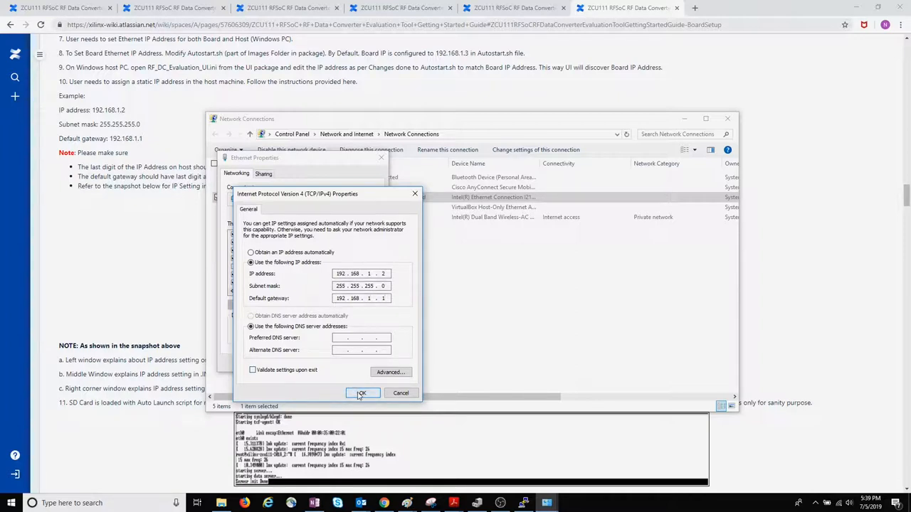
{"action": "left_click", "coordinate": [360, 393]}
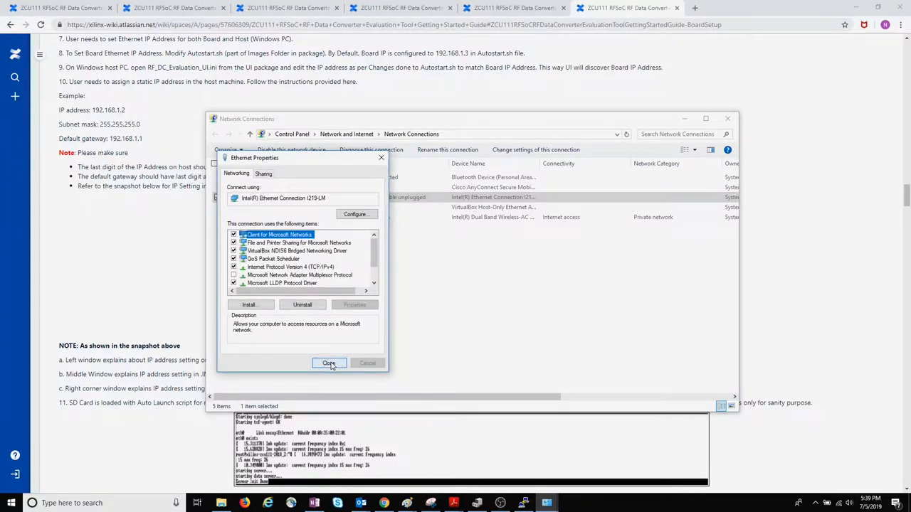
- Select the RF_DC_Evaluation_UI.ini file name in step 9 of the wiki
{"action": "left_click", "coordinate": [329, 363]}
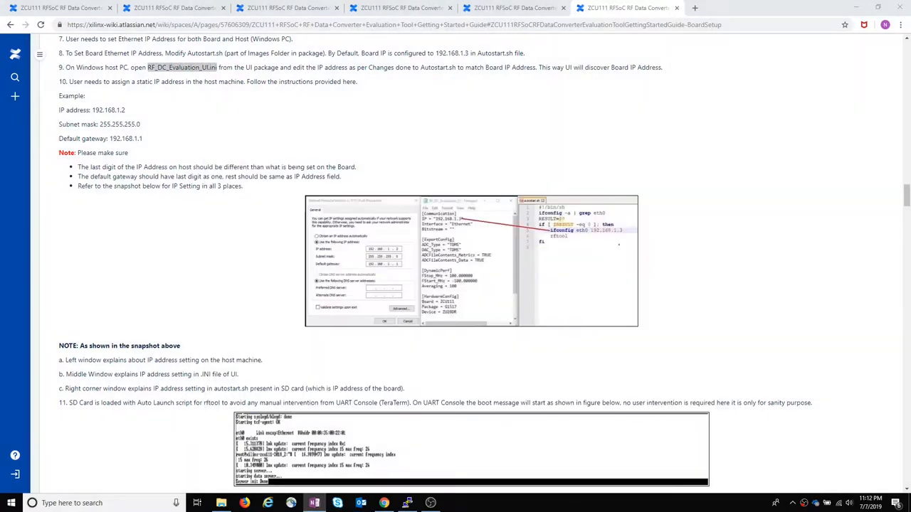
{"action": "mouse_move", "coordinate": [276, 157]}
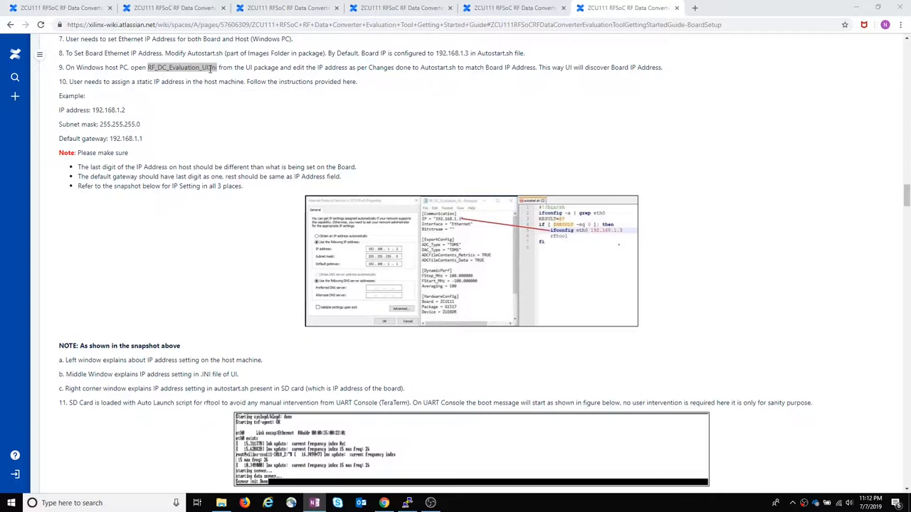
{"action": "mouse_move", "coordinate": [220, 70]}
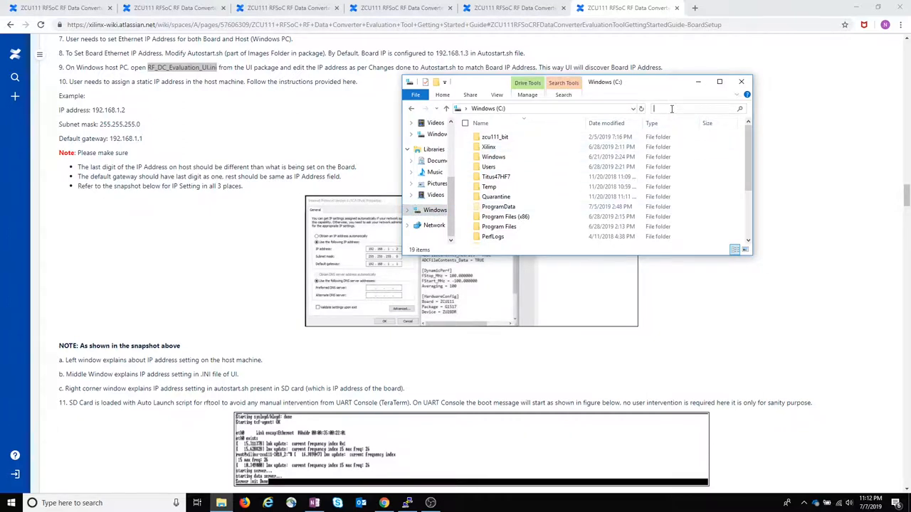
- Search drive C for RF_DC_Evaluation_UI.ini and select the found file
{"action": "type", "text": "R"}
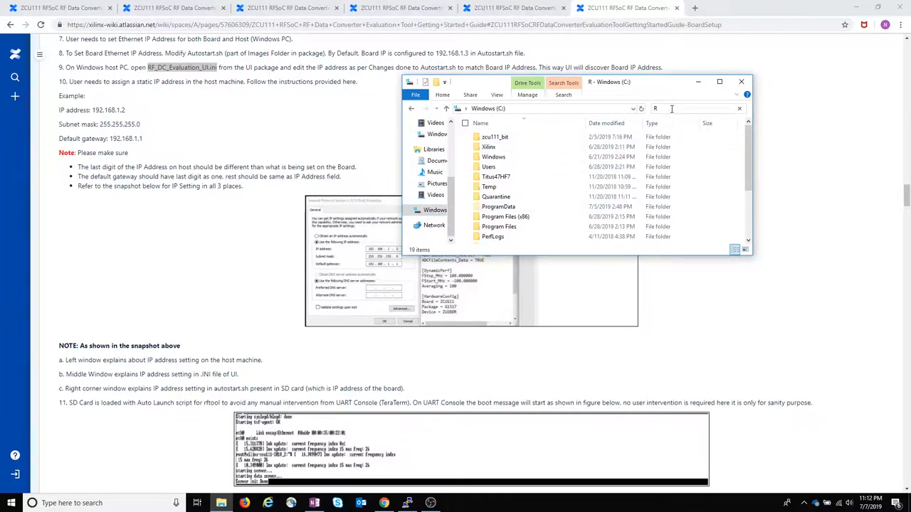
{"action": "type", "text": "F_DC_Evaluation_UI.ini"}
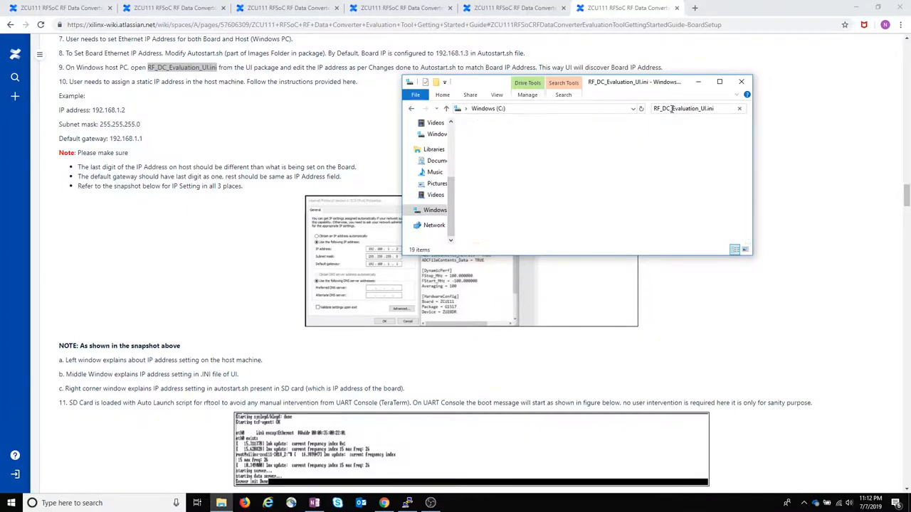
{"action": "key", "text": "Enter"}
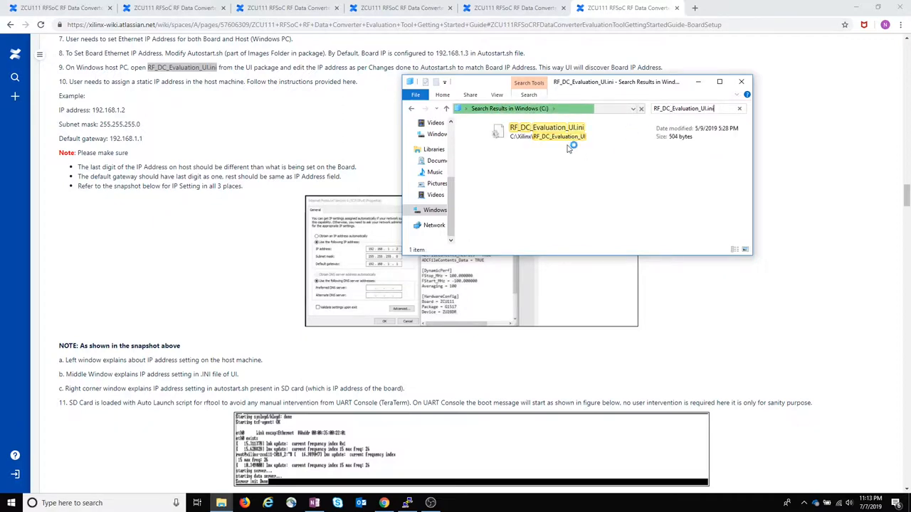
{"action": "left_click", "coordinate": [546, 132]}
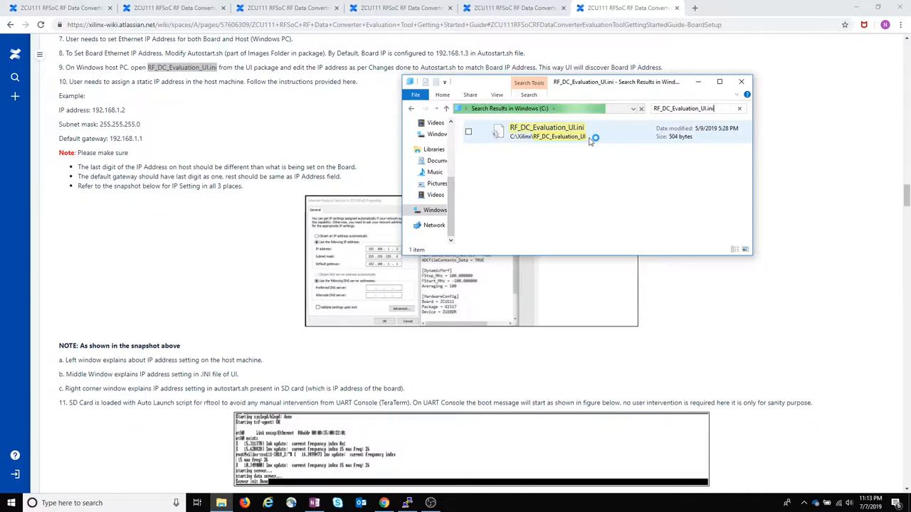
{"action": "right_click", "coordinate": [547, 132]}
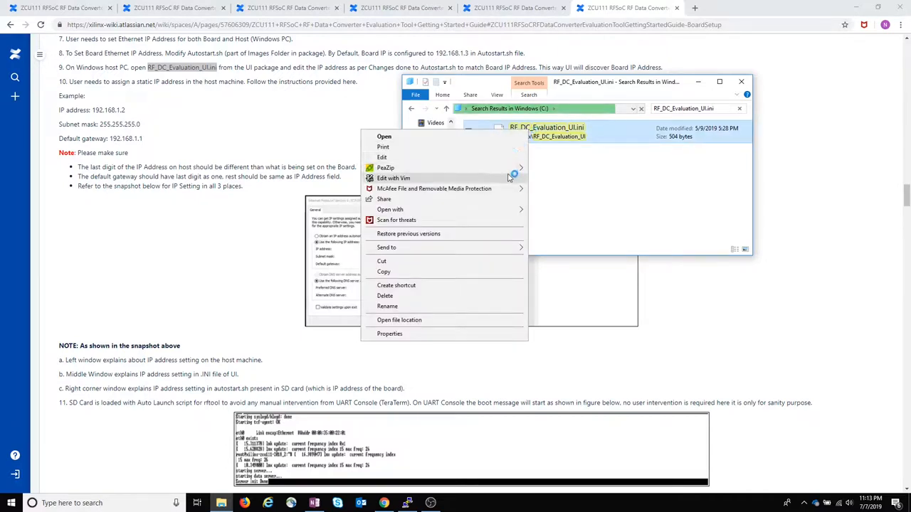
{"action": "left_click", "coordinate": [393, 178]}
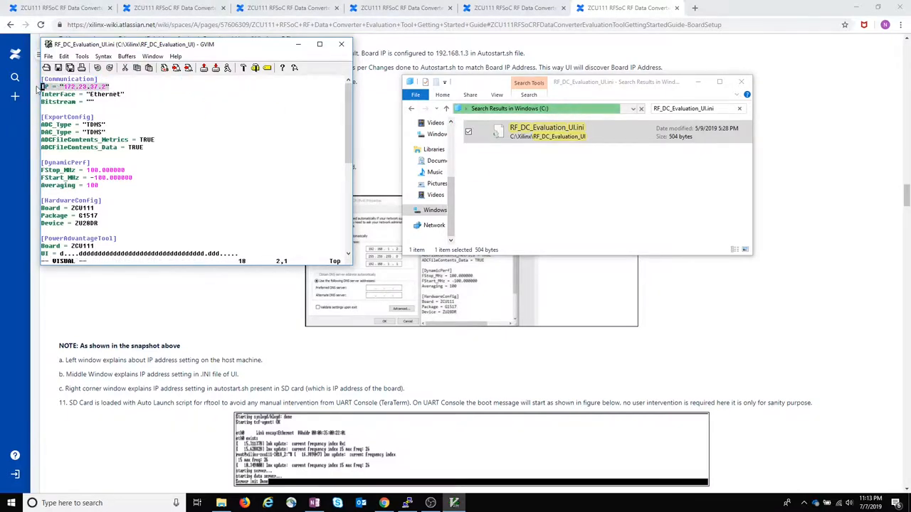
{"action": "mouse_move", "coordinate": [439, 62]}
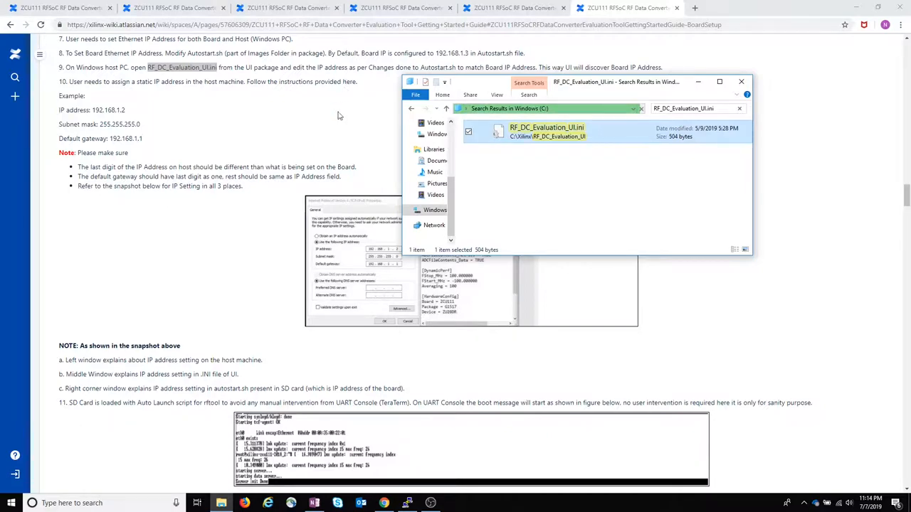
- Bring the COM5 PuTTY console with the booting ZCU111 into view
{"action": "left_click", "coordinate": [406, 503]}
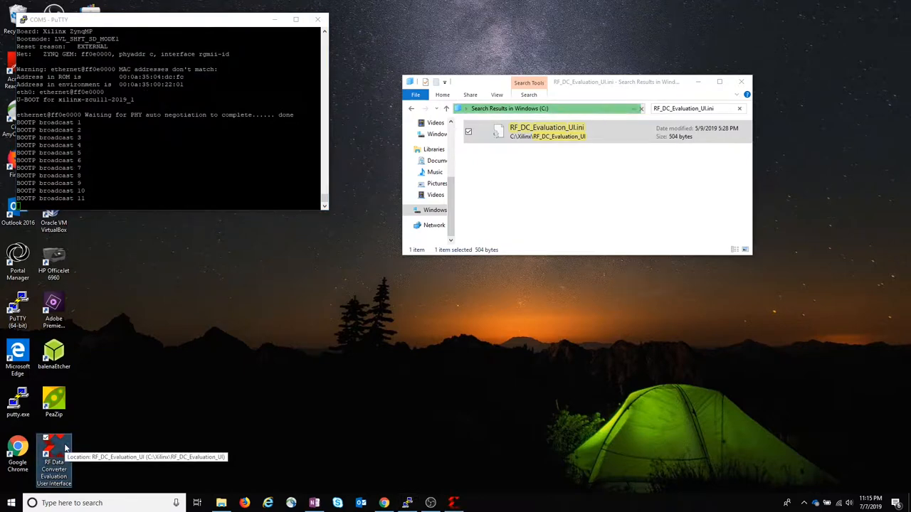
- Launch the RF Data Converter Evaluation UI and wait for Communication OK with the ZCU111
{"action": "double_click", "coordinate": [53, 448]}
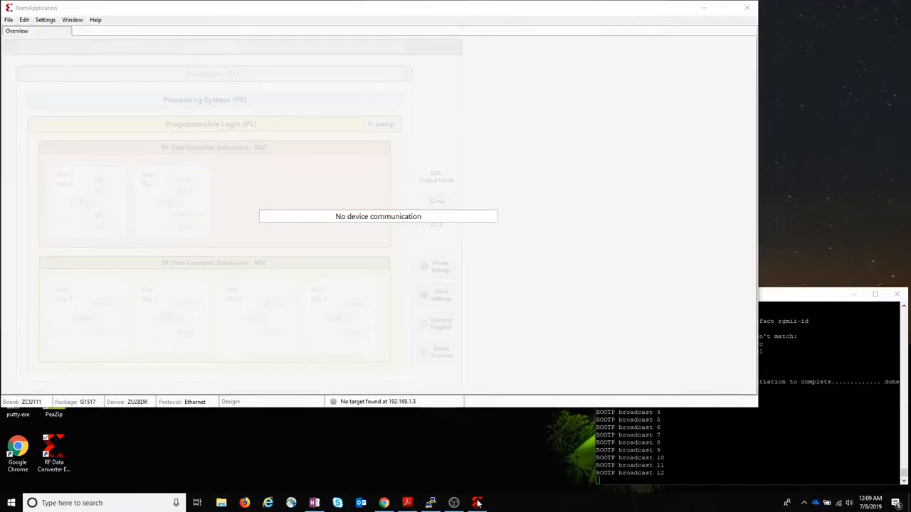
{"action": "mouse_move", "coordinate": [477, 503]}
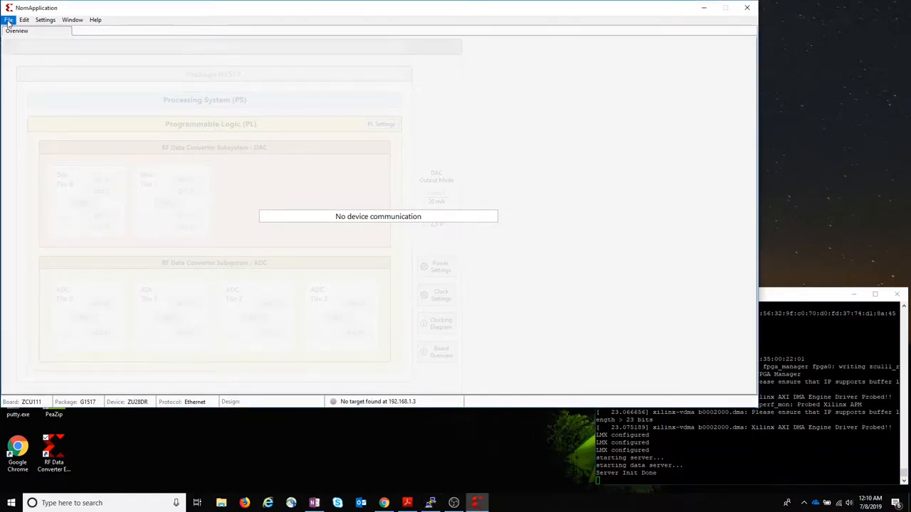
{"action": "left_click", "coordinate": [9, 19]}
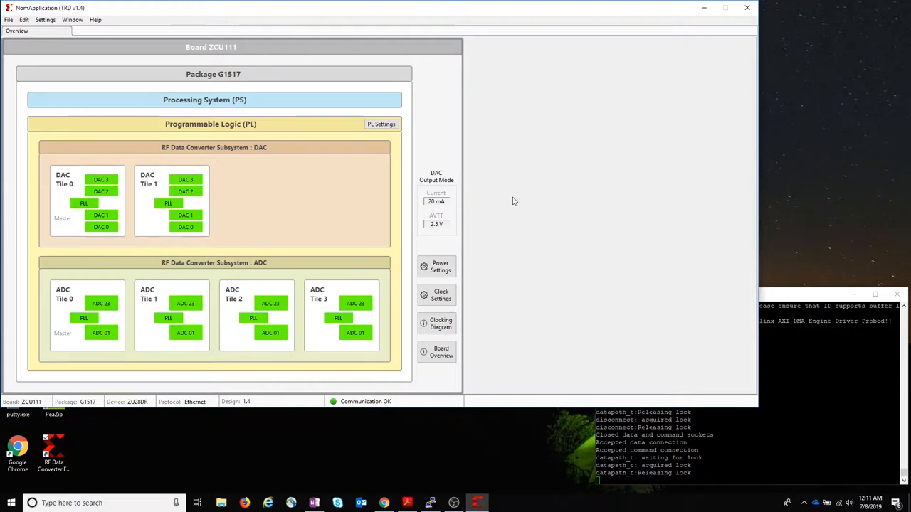
{"action": "mouse_move", "coordinate": [574, 152]}
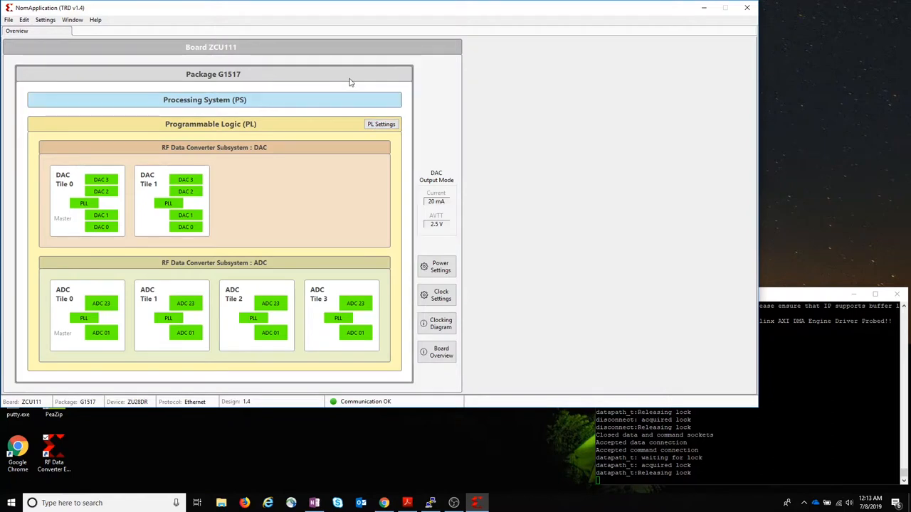
- Check the Commands Log, then return to Overview showing Onboard PLL settings
{"action": "left_click", "coordinate": [96, 19]}
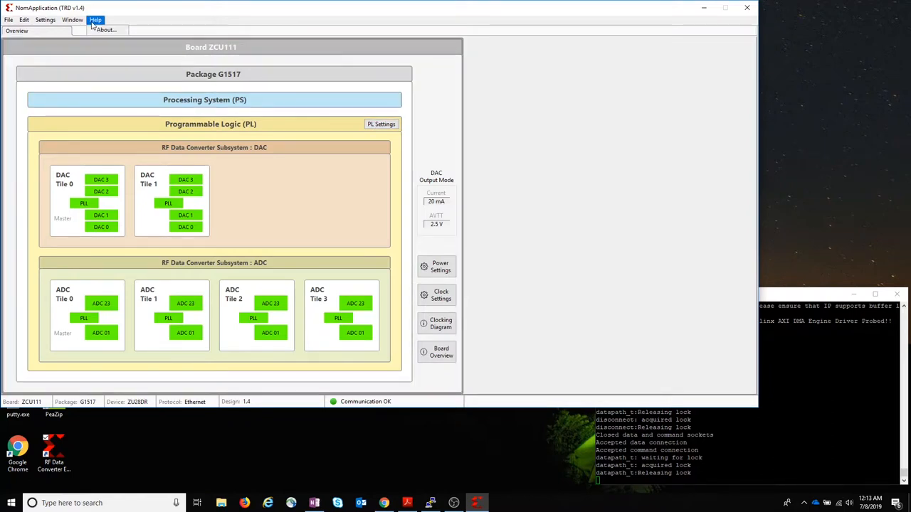
{"action": "left_click", "coordinate": [72, 19]}
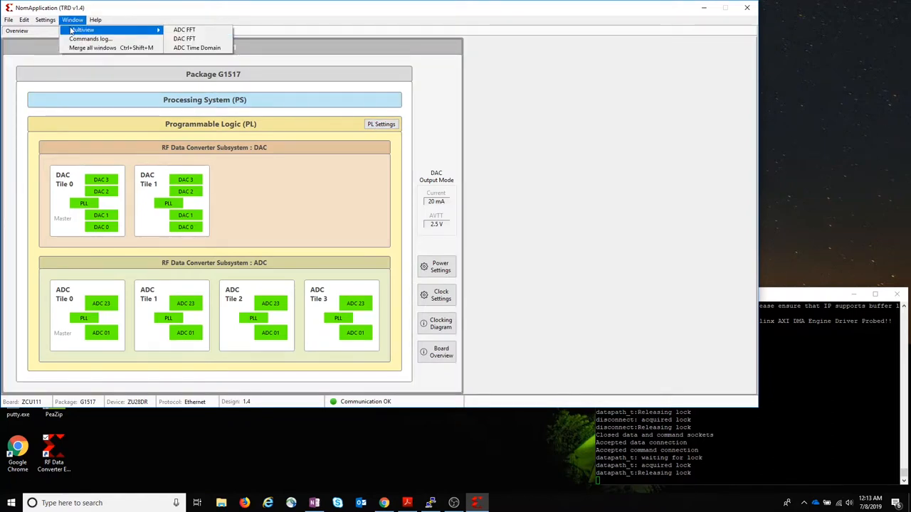
{"action": "mouse_move", "coordinate": [90, 39]}
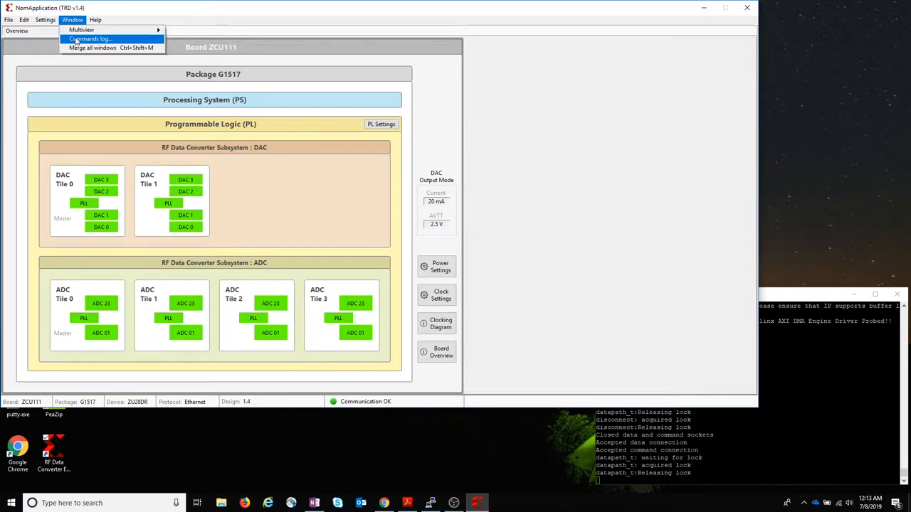
{"action": "left_click", "coordinate": [90, 39]}
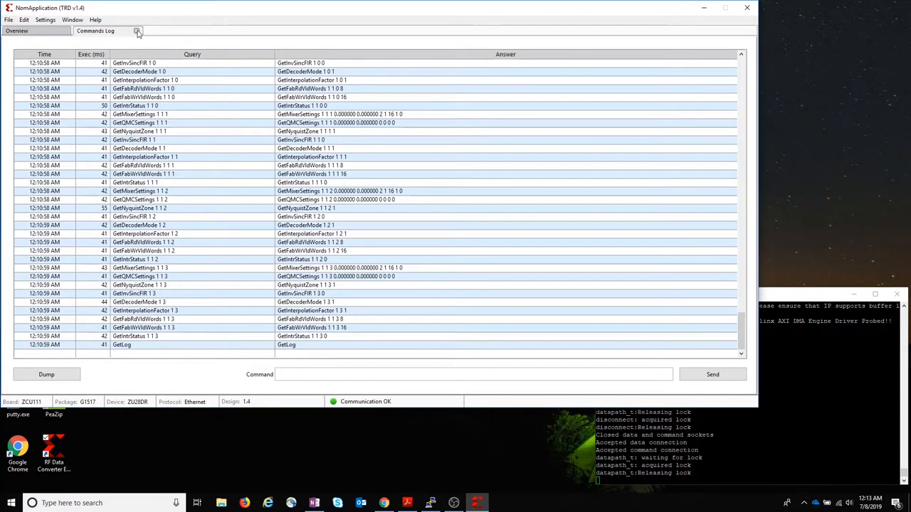
{"action": "left_click", "coordinate": [16, 31]}
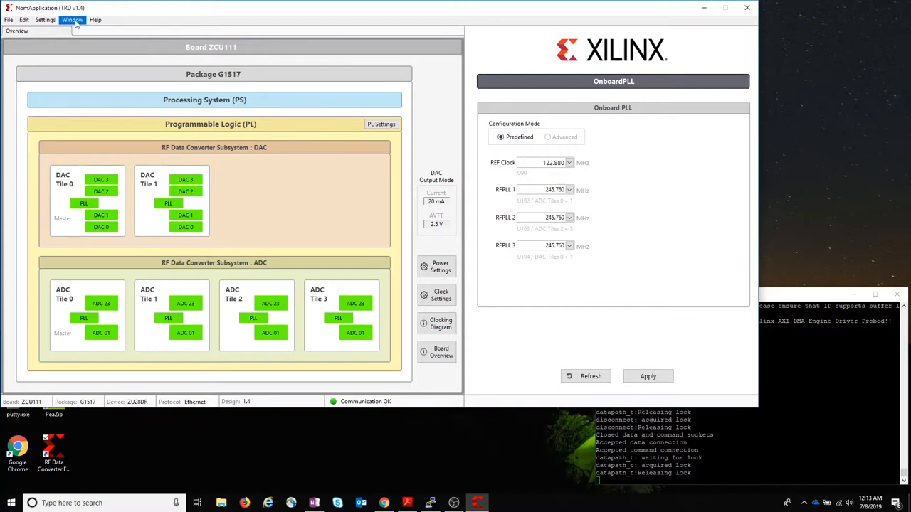
{"action": "left_click", "coordinate": [72, 19]}
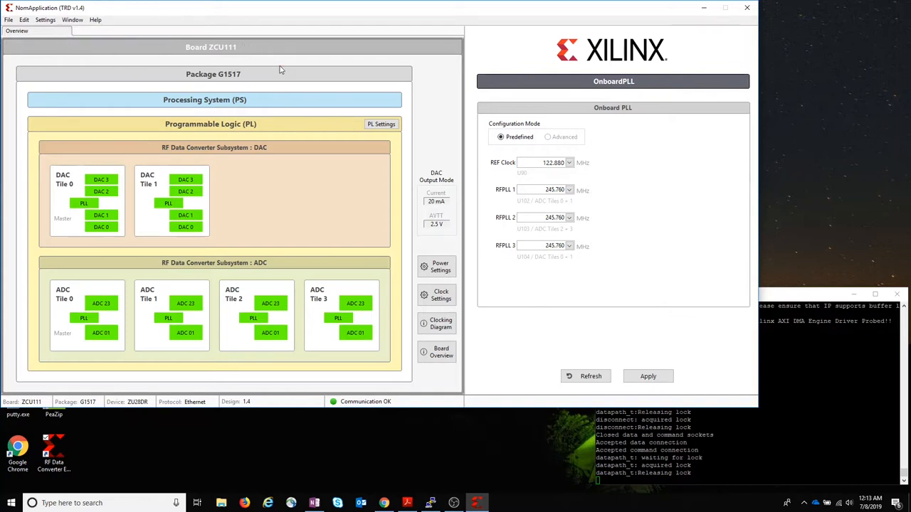
{"action": "mouse_move", "coordinate": [290, 33]}
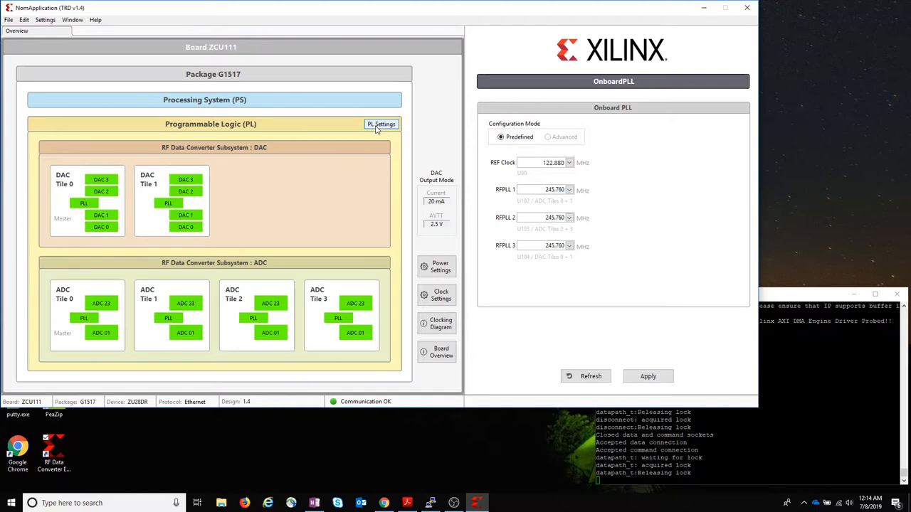
- Apply the Multi Tile Synchronization Reference Design (MTS) bitstream in PL Settings
{"action": "left_click", "coordinate": [382, 124]}
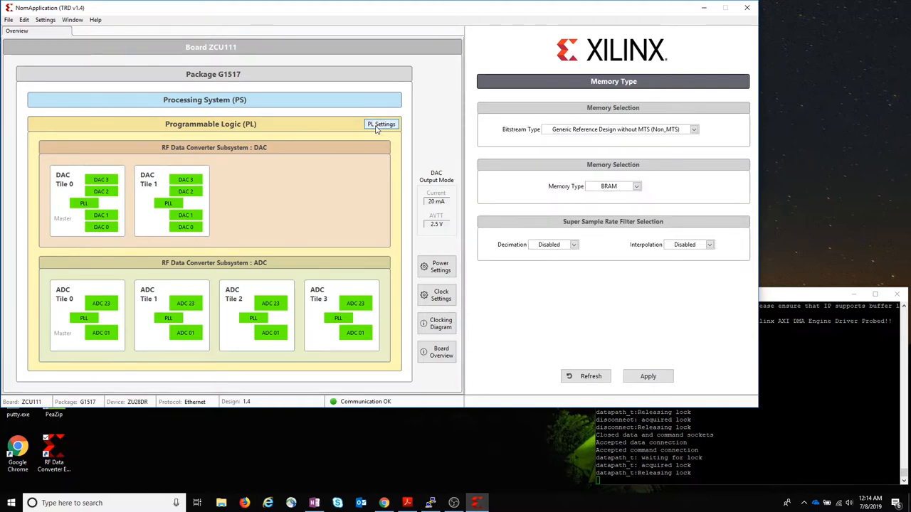
{"action": "mouse_move", "coordinate": [494, 130]}
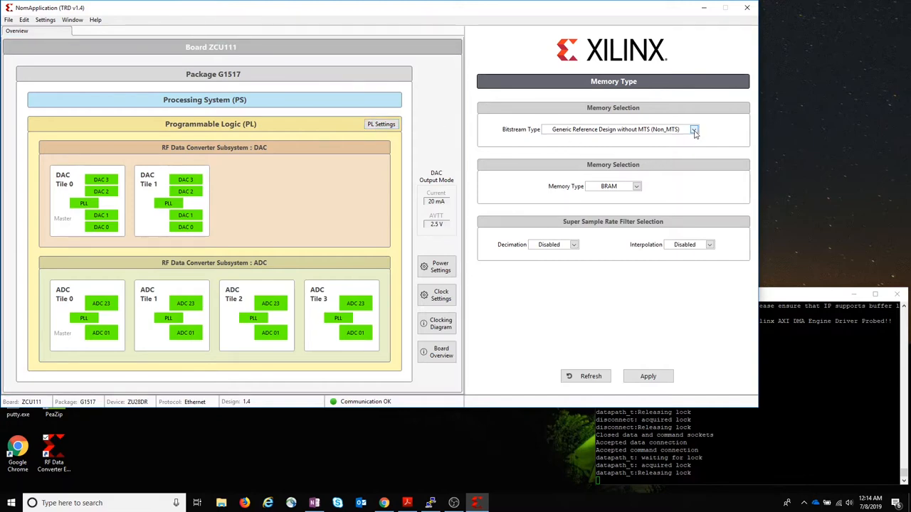
{"action": "left_click", "coordinate": [693, 130]}
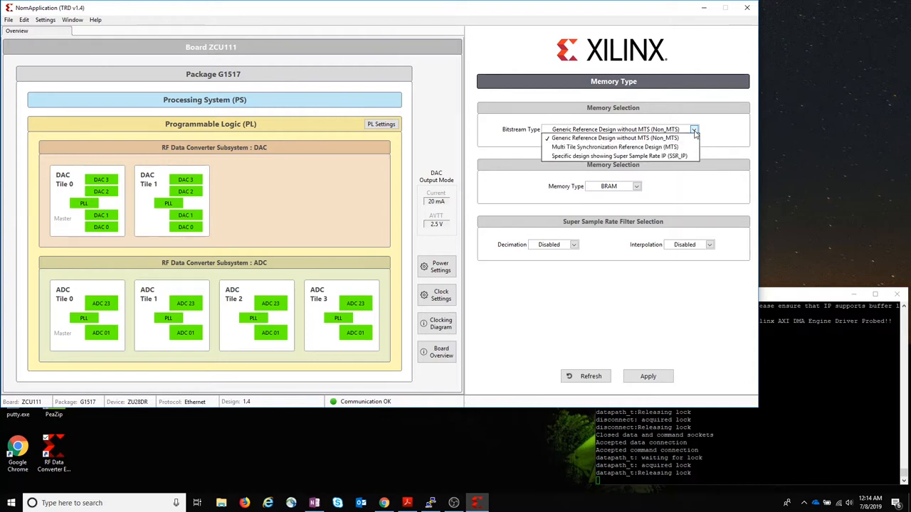
{"action": "mouse_move", "coordinate": [613, 147]}
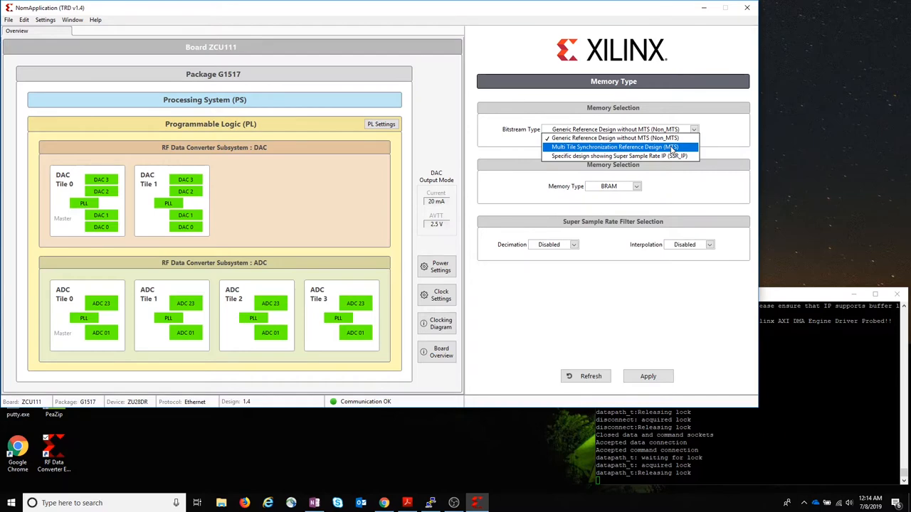
{"action": "left_click", "coordinate": [613, 147]}
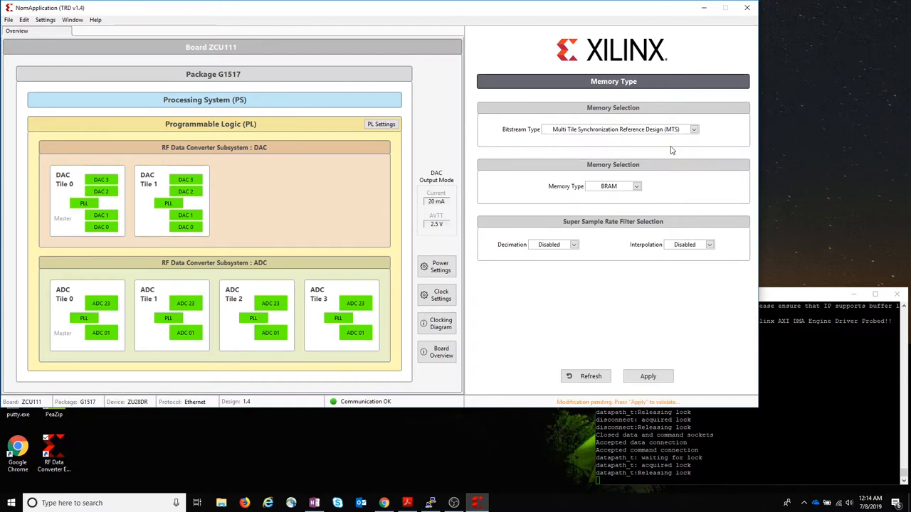
{"action": "left_click", "coordinate": [647, 376]}
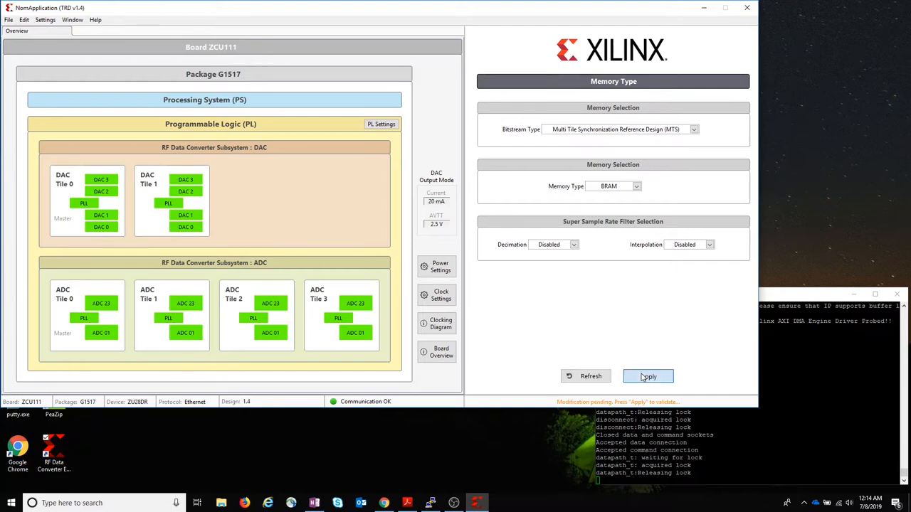
{"action": "left_click", "coordinate": [648, 376]}
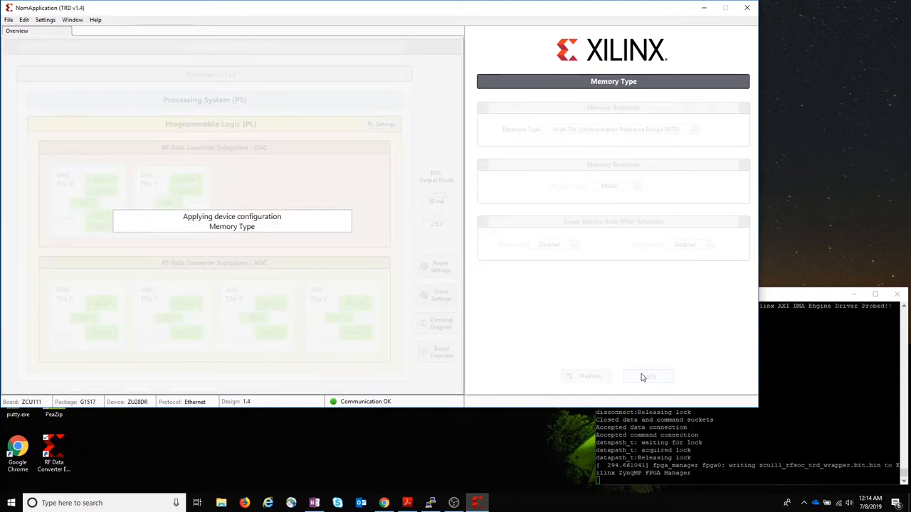